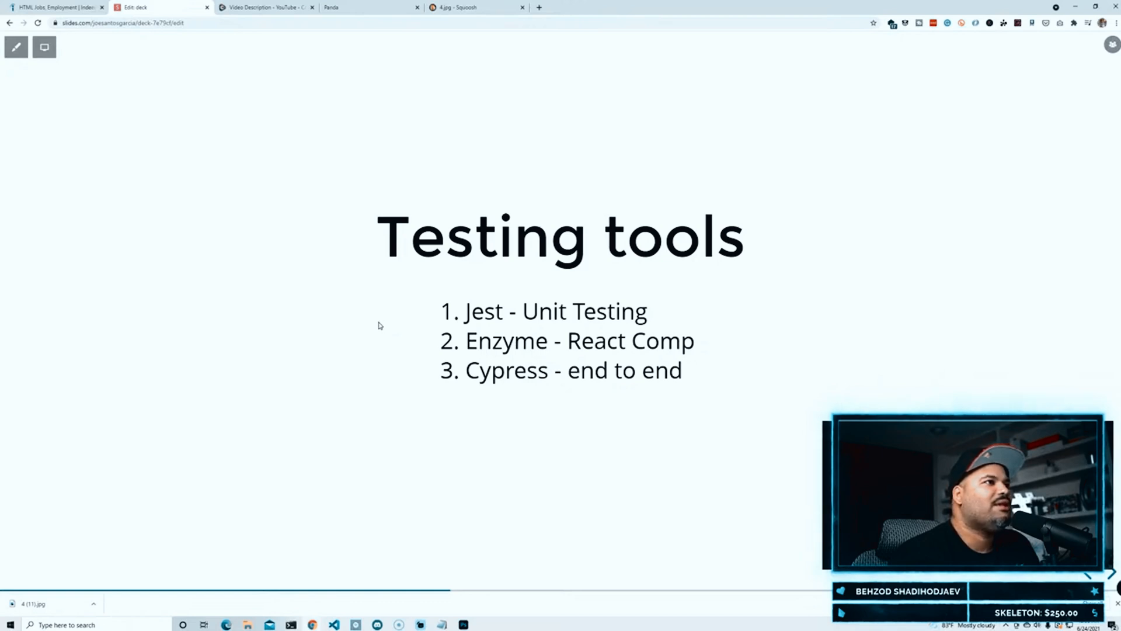
{"action": "mouse_move", "coordinate": [573, 60]}
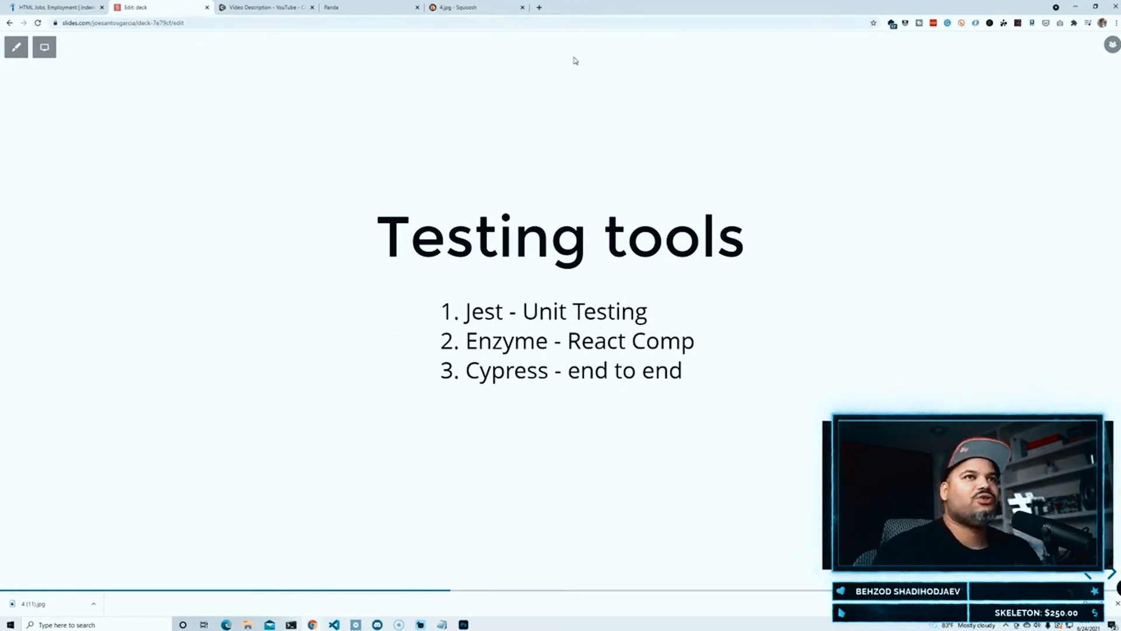
{"action": "mouse_move", "coordinate": [528, 134]}
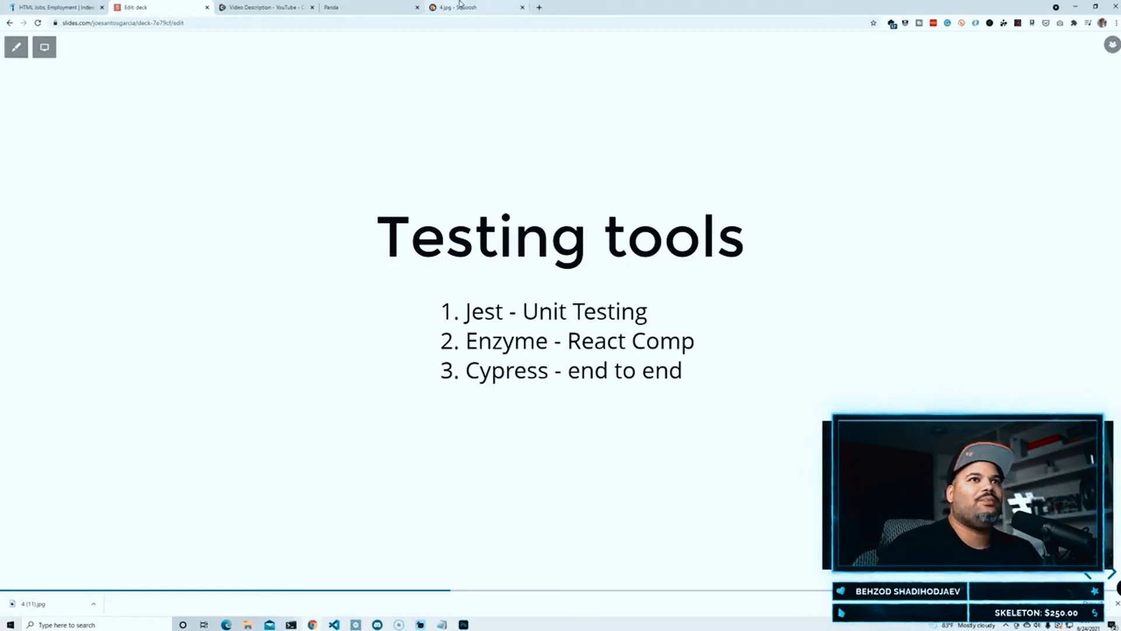
- View Amazon's Sony 50mm lens listing and homepage, then return to the Testing tools slide
{"action": "left_click", "coordinate": [539, 7]}
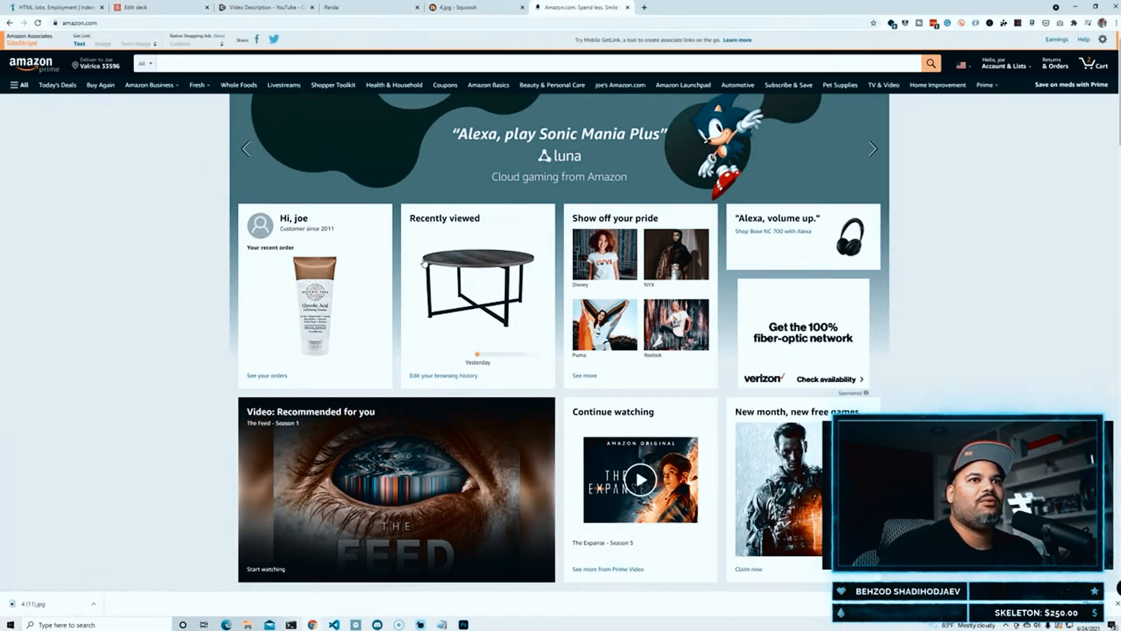
{"action": "scroll", "scroll_direction": "down", "scroll_amount": 3}
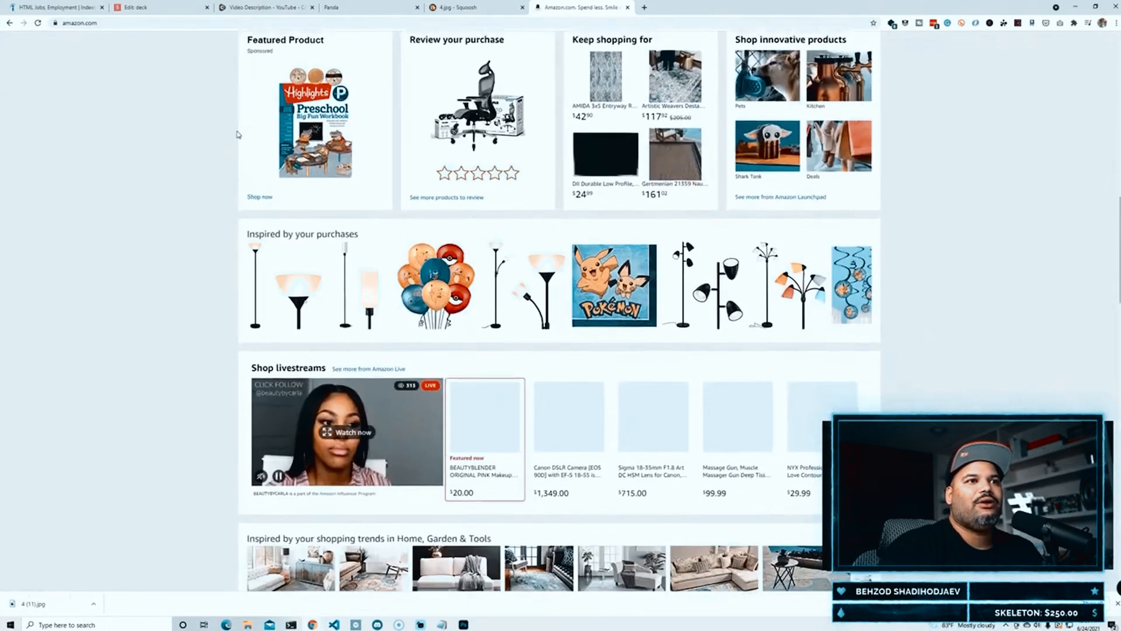
{"action": "scroll", "scroll_direction": "up", "scroll_amount": 3}
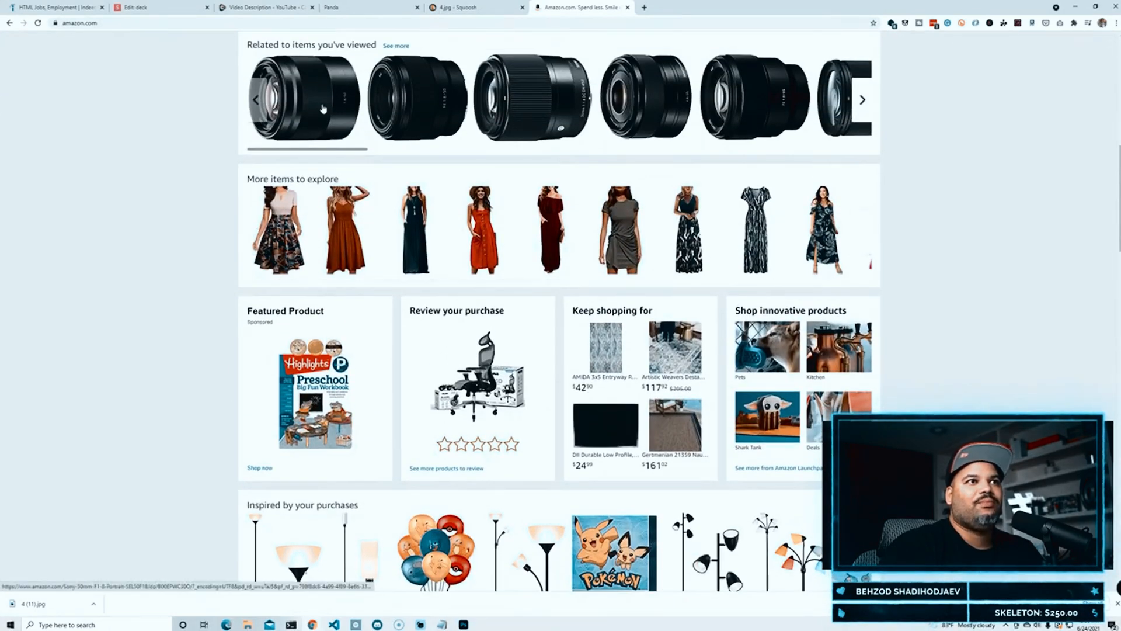
{"action": "left_click", "coordinate": [302, 99]}
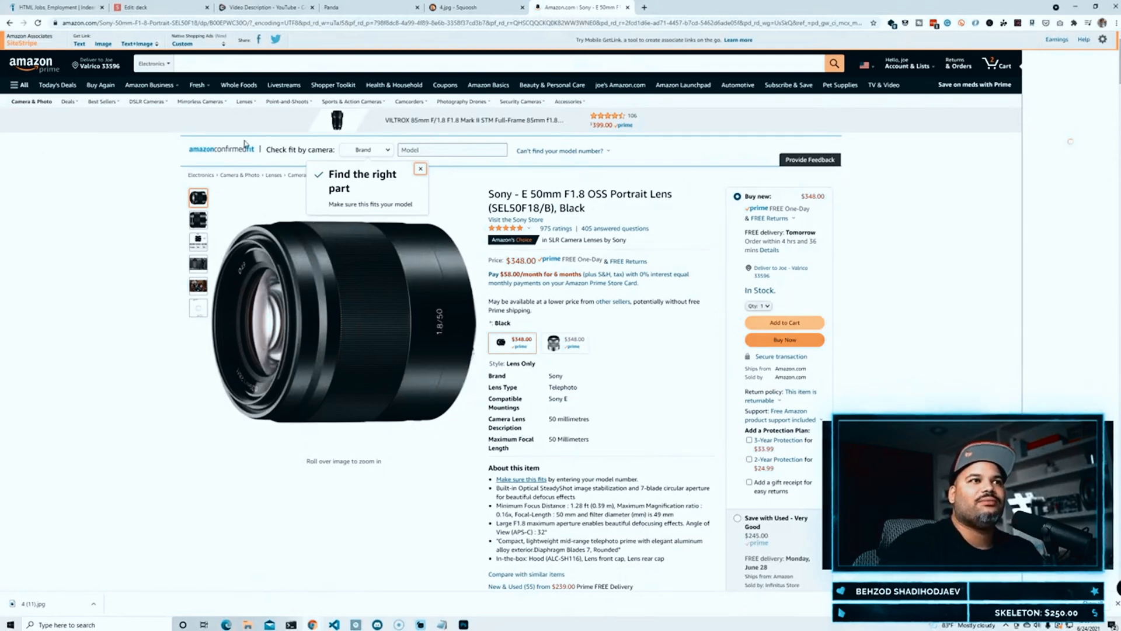
{"action": "left_click", "coordinate": [31, 64]}
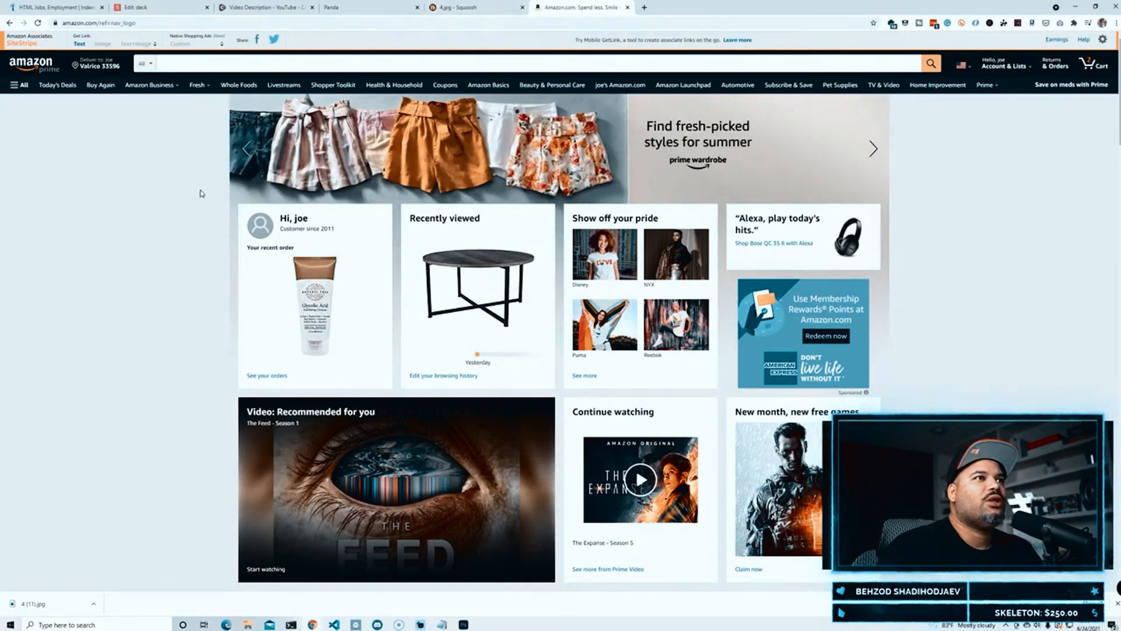
{"action": "left_click", "coordinate": [157, 7]}
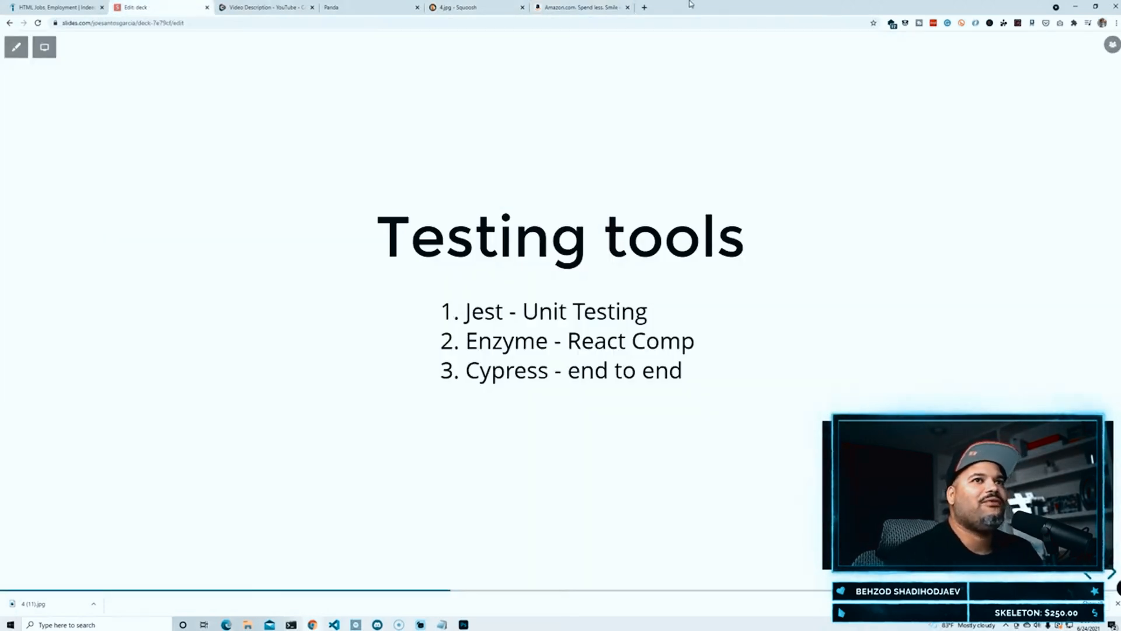
- Show codingphase.com's React Developer career path, then go back to the Working With APIs slide
{"action": "left_click", "coordinate": [643, 7]}
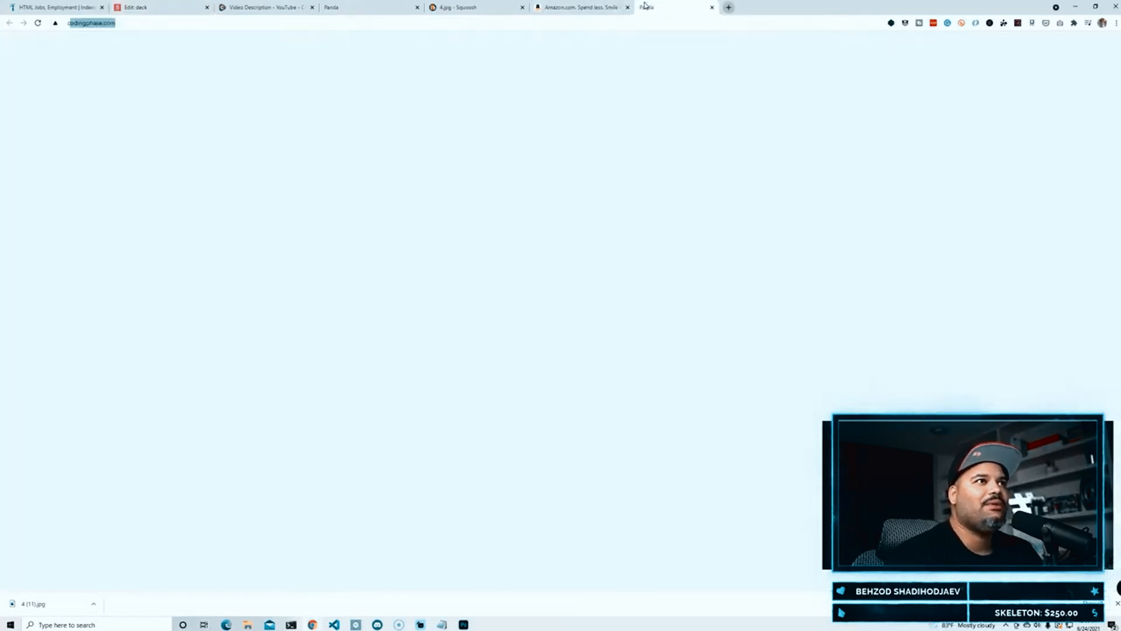
{"action": "key", "text": "Return"}
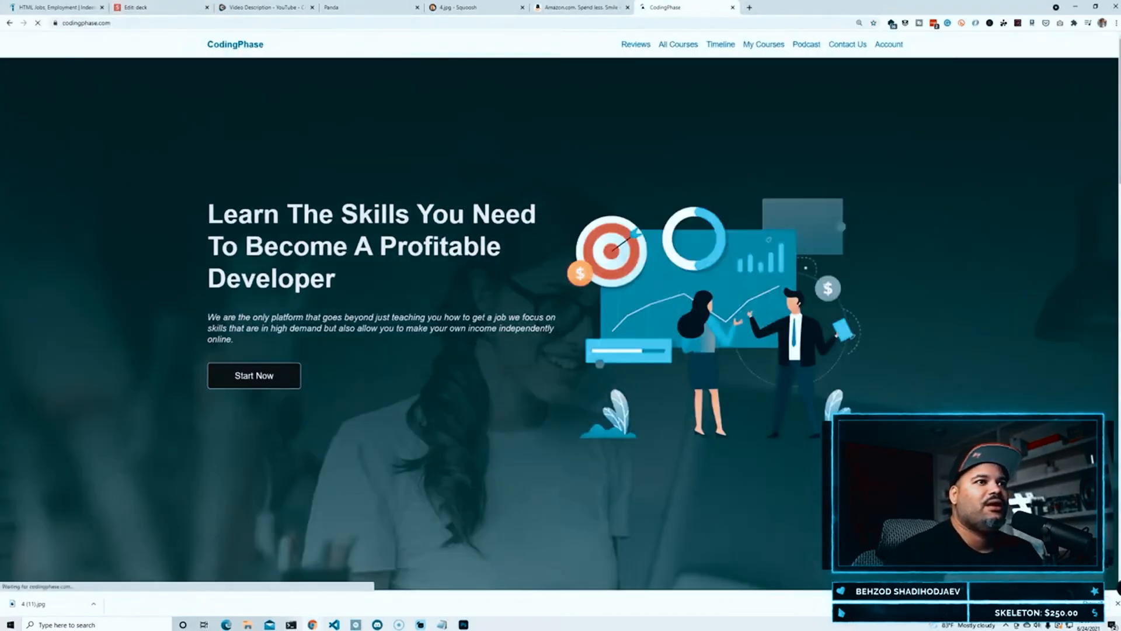
{"action": "scroll", "scroll_direction": "down", "scroll_amount": 3}
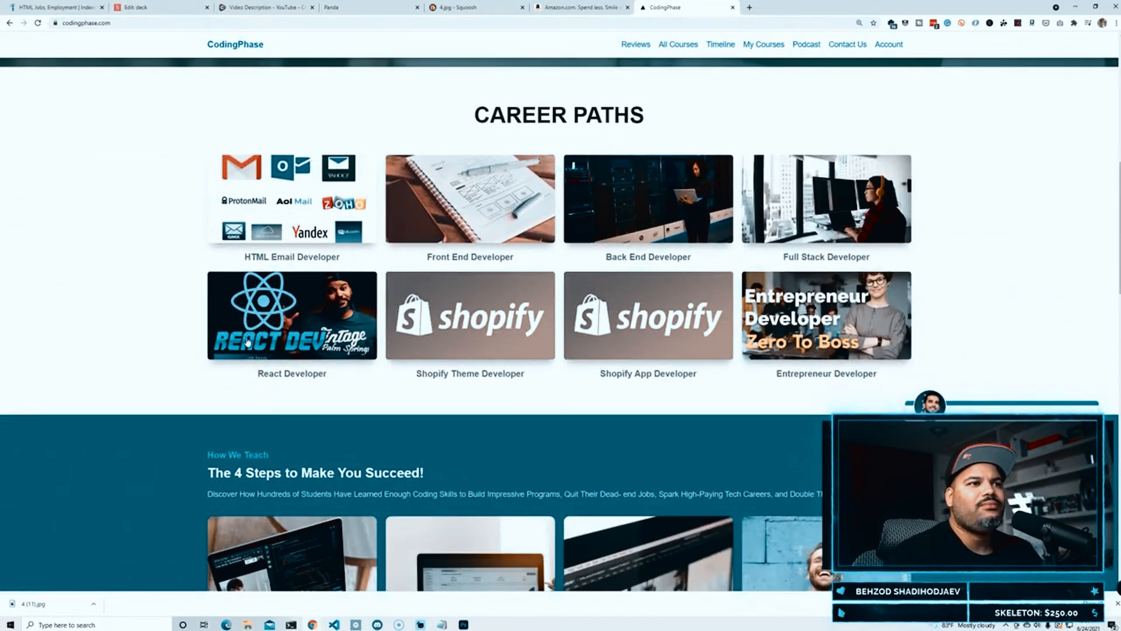
{"action": "left_click", "coordinate": [291, 316]}
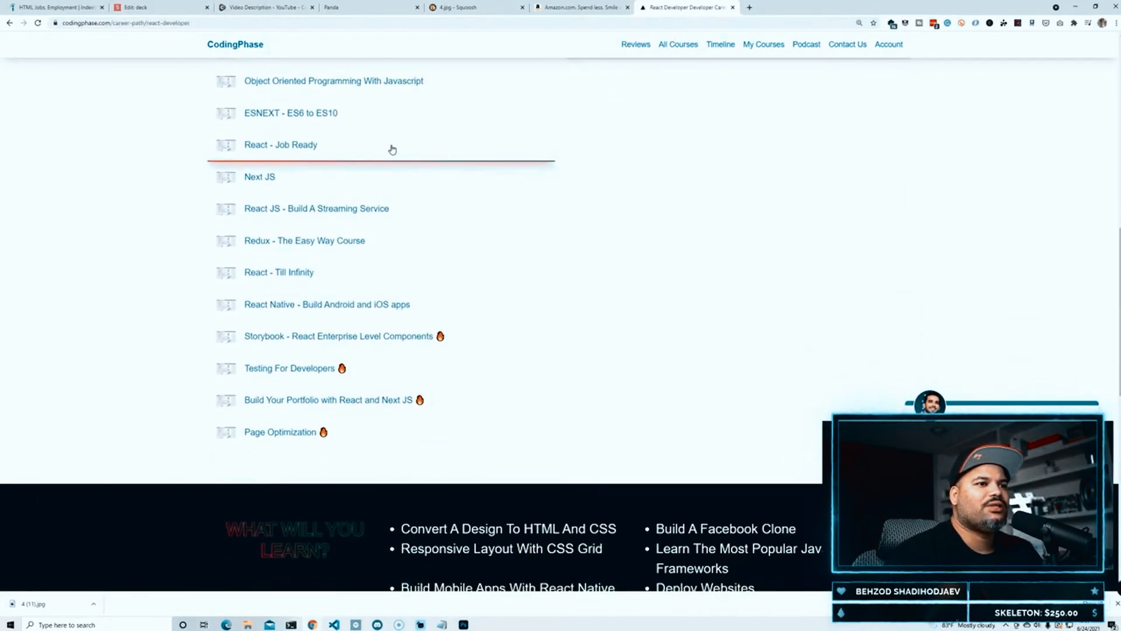
{"action": "mouse_move", "coordinate": [288, 367]}
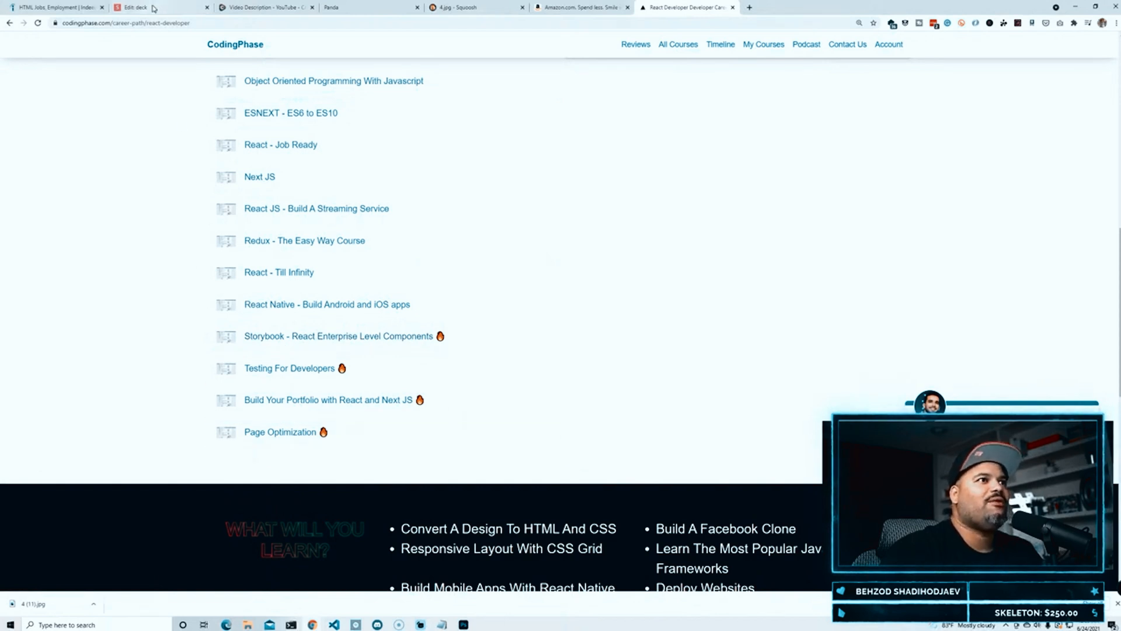
{"action": "left_click", "coordinate": [150, 7]}
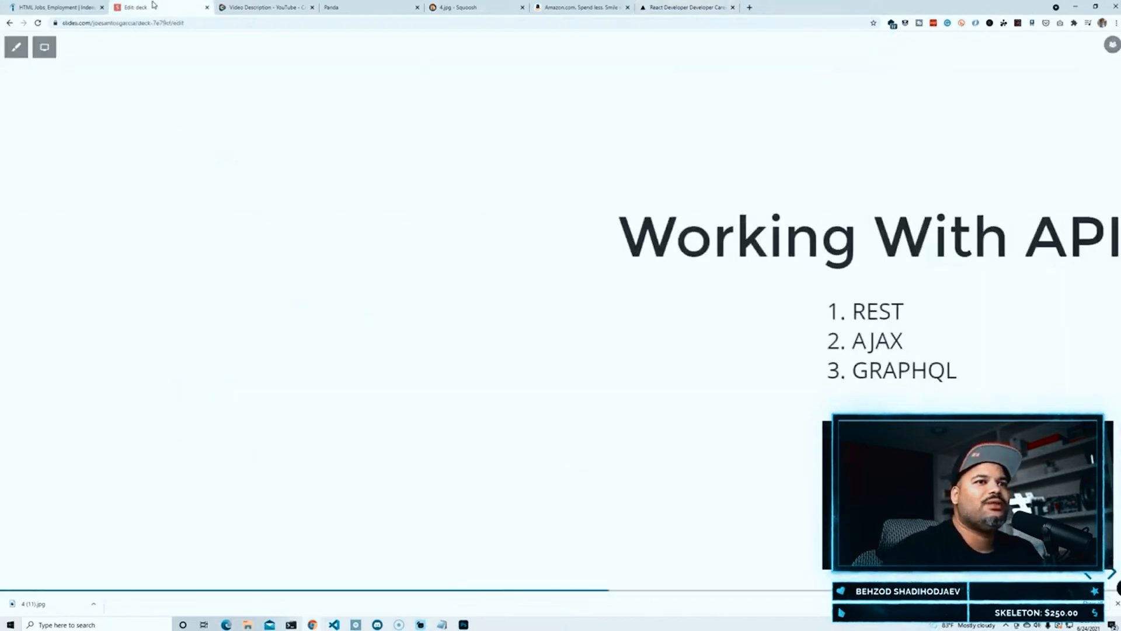